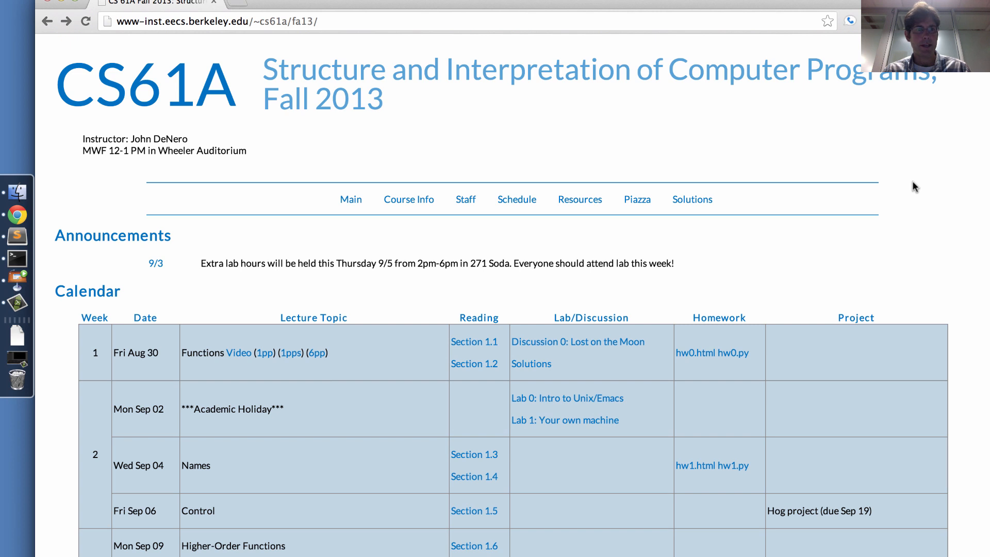
Highlight the lab hours, time and room in the announcement, then clear the selection.
{"action": "left_click_drag", "start_coordinate": [201, 263], "coordinate": [375, 264]}
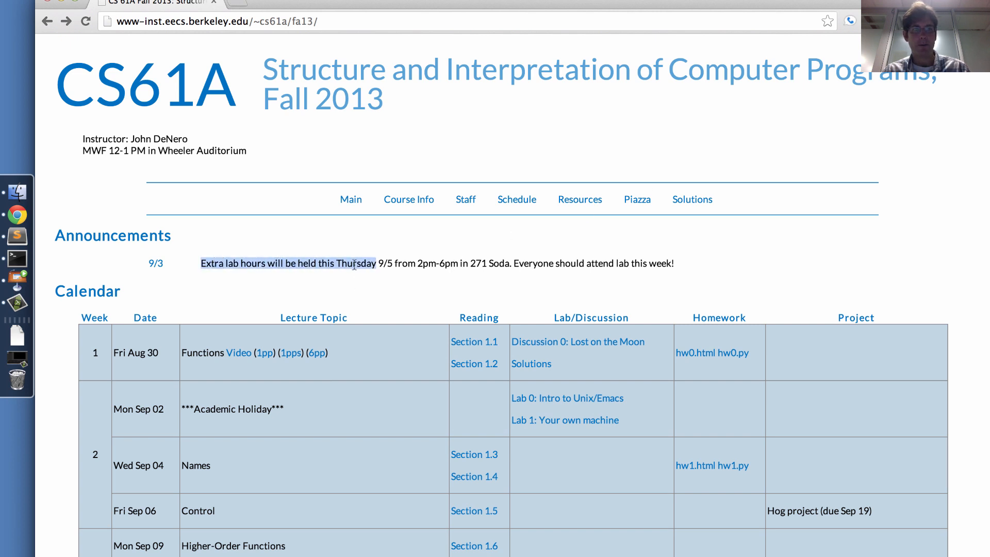
{"action": "left_click_drag", "start_coordinate": [376, 263], "coordinate": [512, 263]}
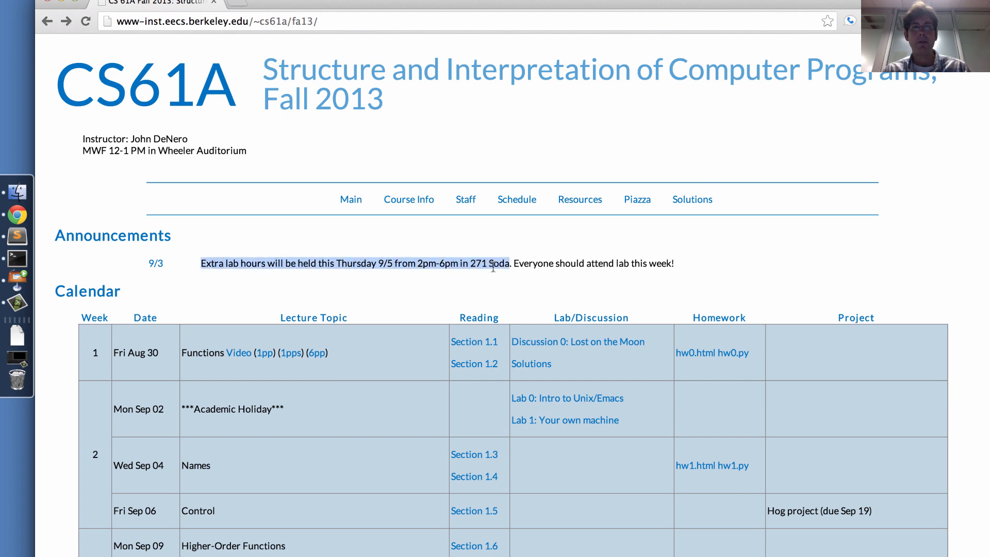
{"action": "mouse_move", "coordinate": [678, 194]}
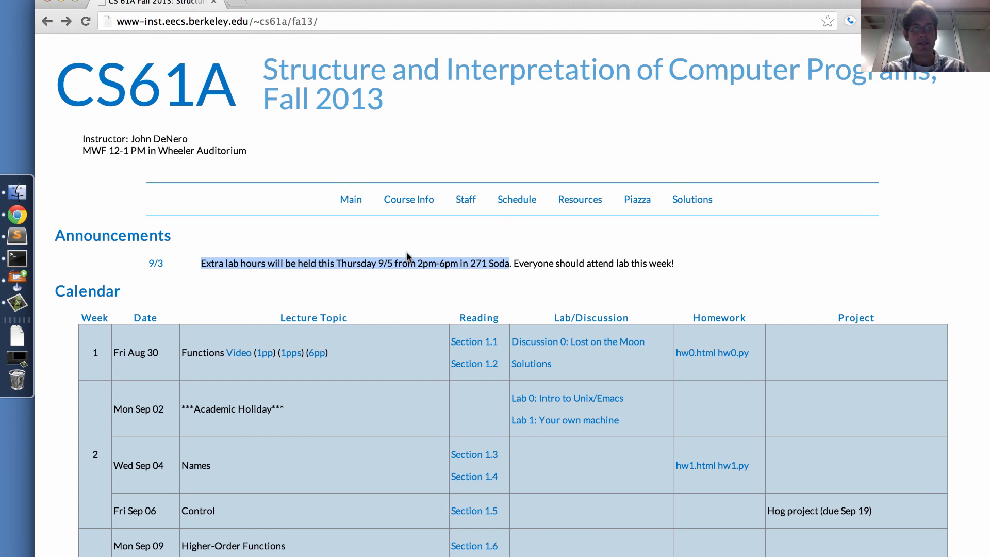
{"action": "left_click", "coordinate": [545, 264]}
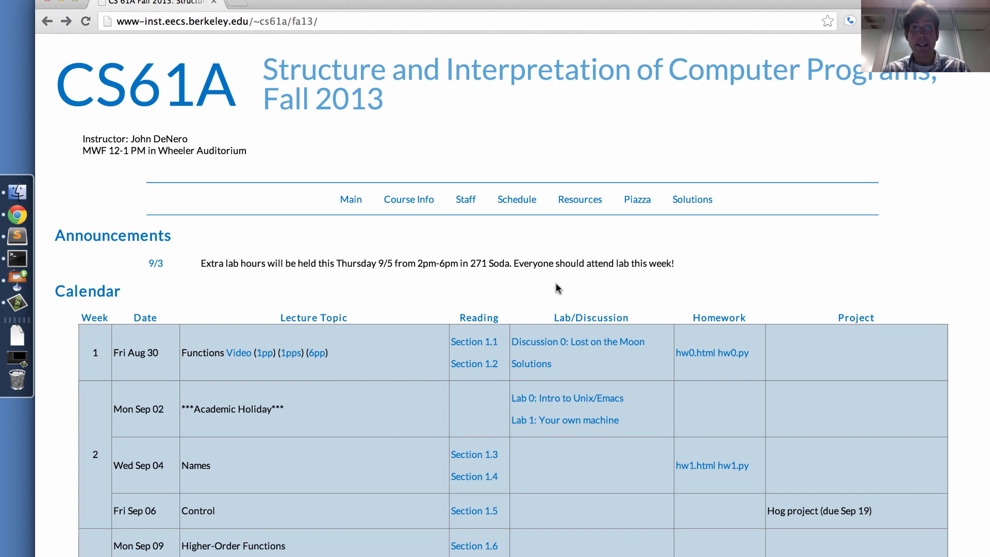
{"action": "mouse_move", "coordinate": [695, 353]}
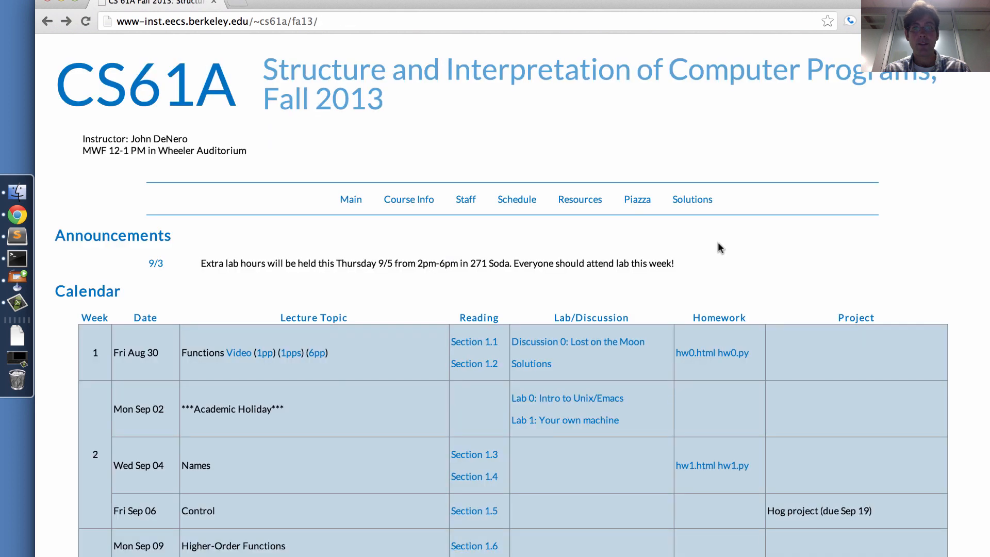
{"action": "mouse_move", "coordinate": [536, 291]}
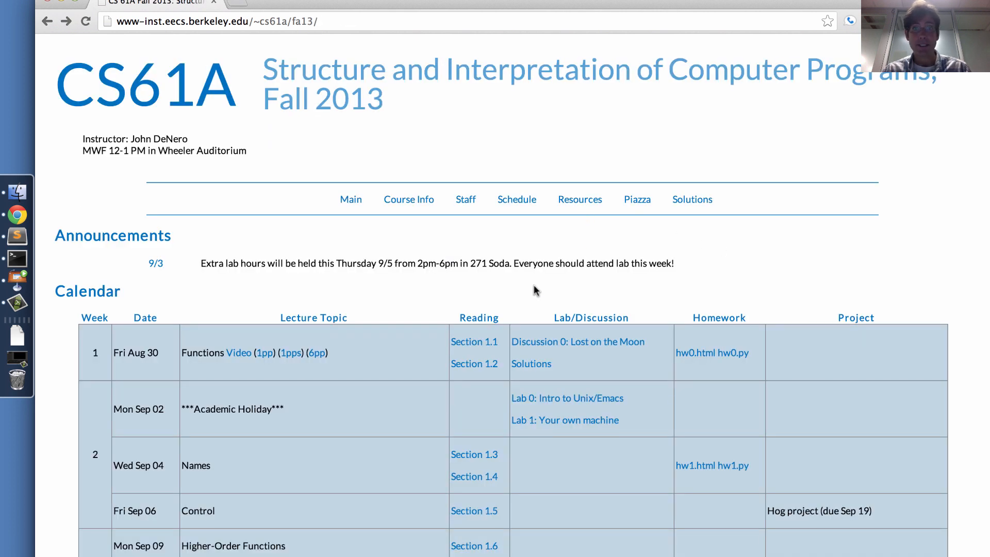
{"action": "mouse_move", "coordinate": [626, 299]}
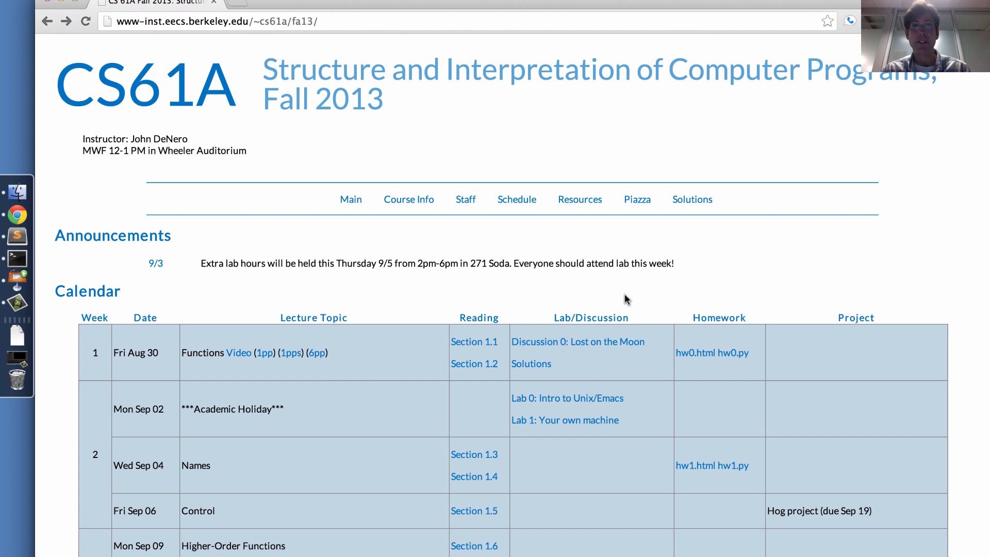
{"action": "mouse_move", "coordinate": [562, 273]}
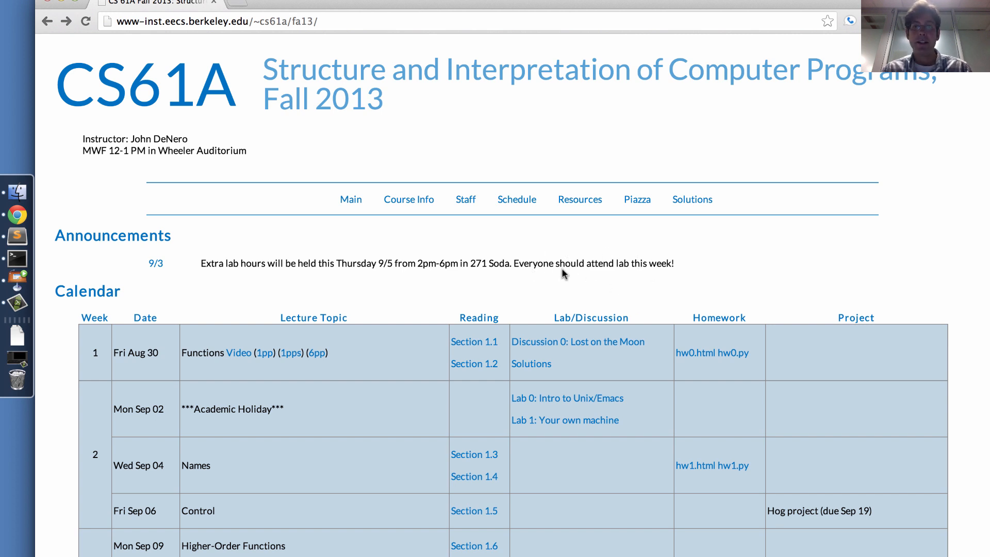
{"action": "mouse_move", "coordinate": [681, 440]}
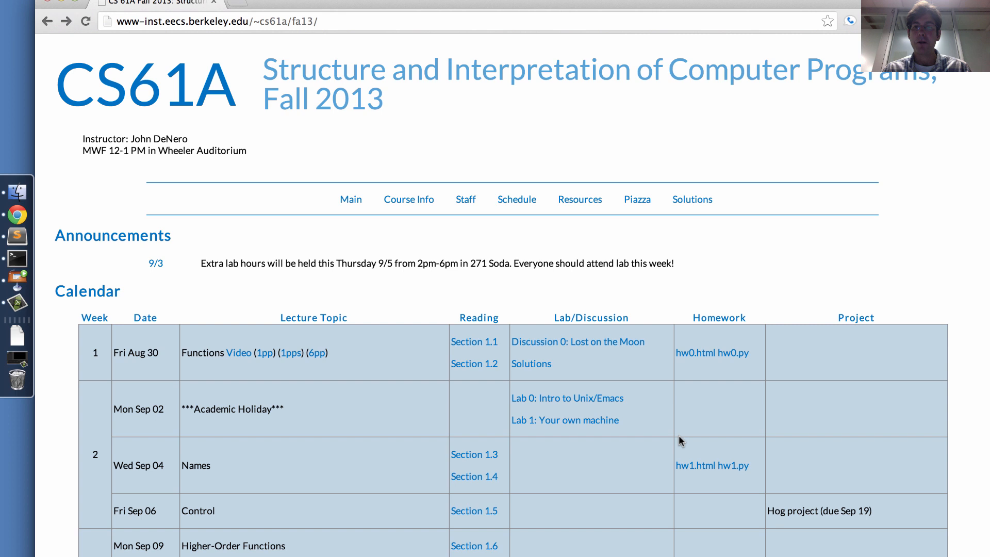
{"action": "mouse_move", "coordinate": [619, 257]}
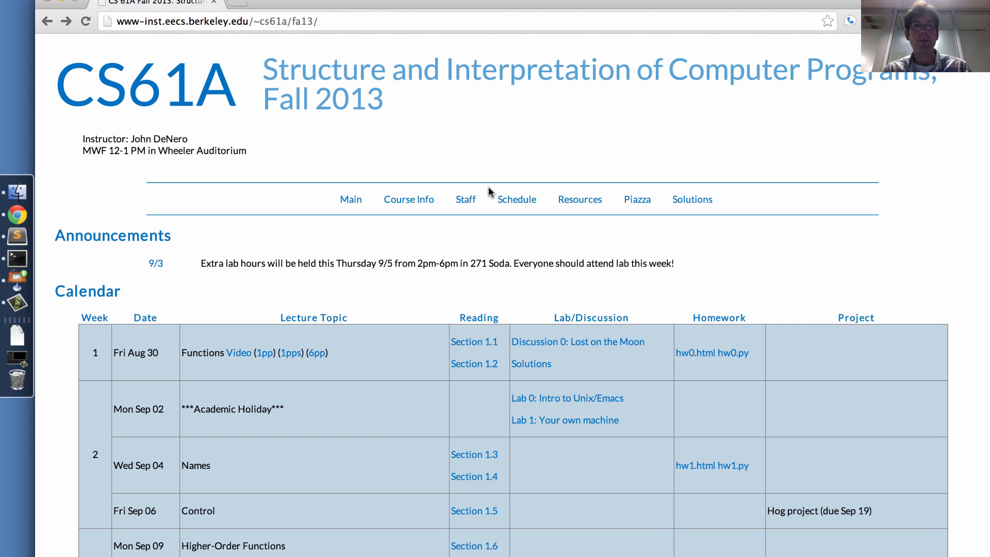
{"action": "mouse_move", "coordinate": [522, 185]}
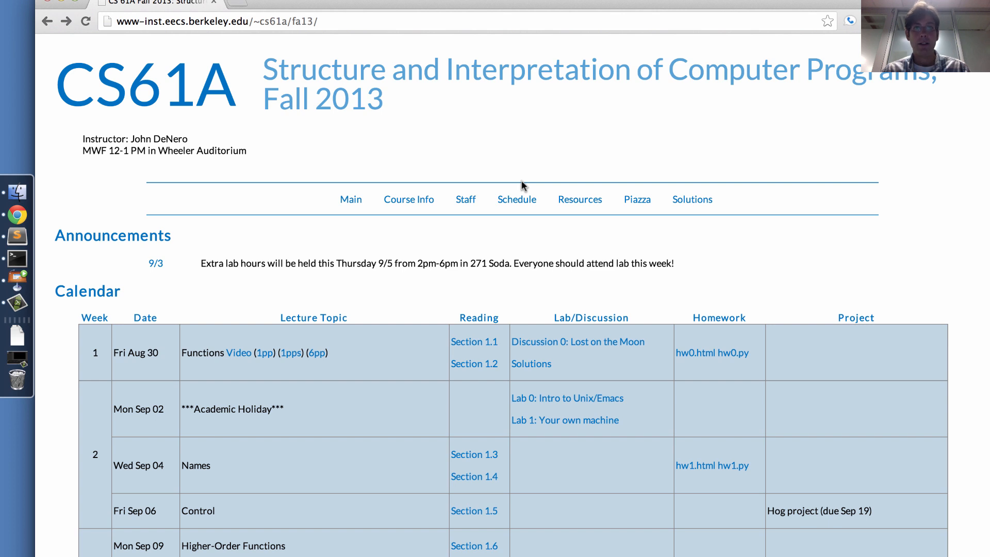
{"action": "mouse_move", "coordinate": [468, 177]}
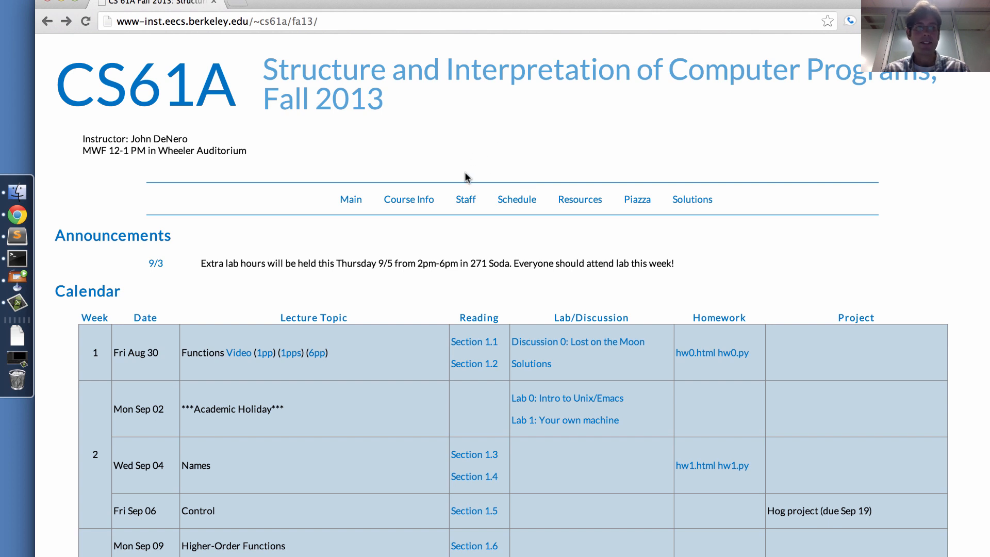
Go to the Staff page and bring the Scheduled Office Hours calendar into view.
{"action": "left_click", "coordinate": [465, 199]}
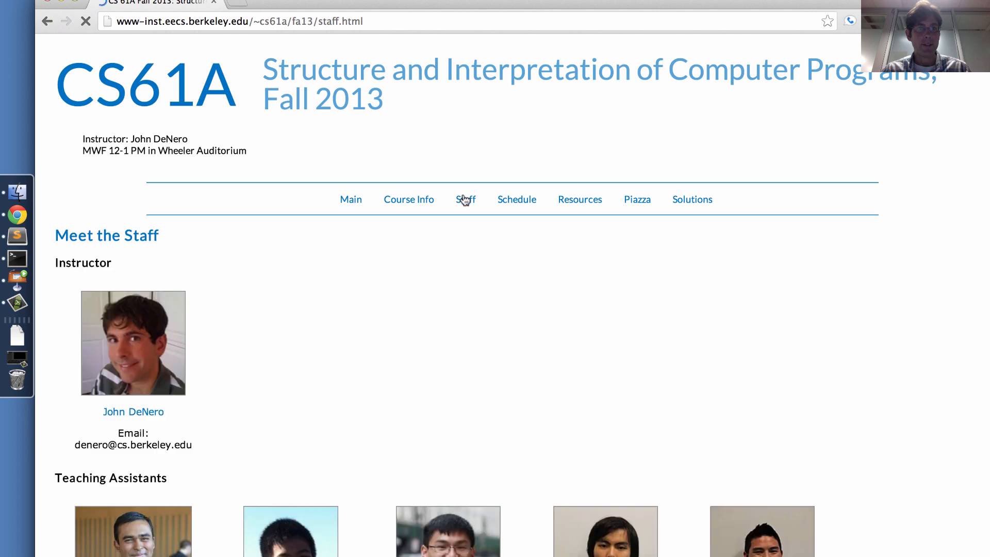
{"action": "scroll", "scroll_direction": "down", "scroll_amount": 3}
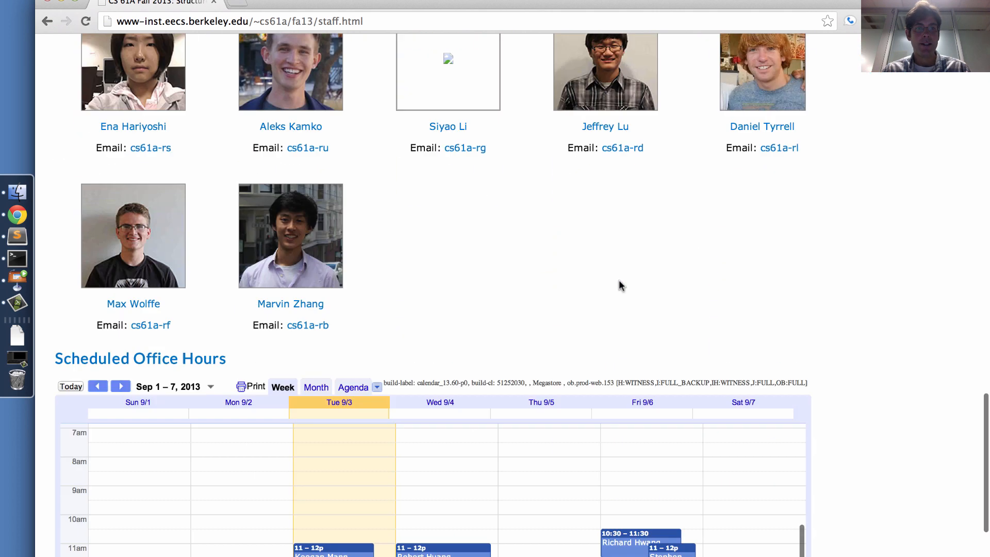
{"action": "scroll", "scroll_direction": "down", "scroll_amount": 3}
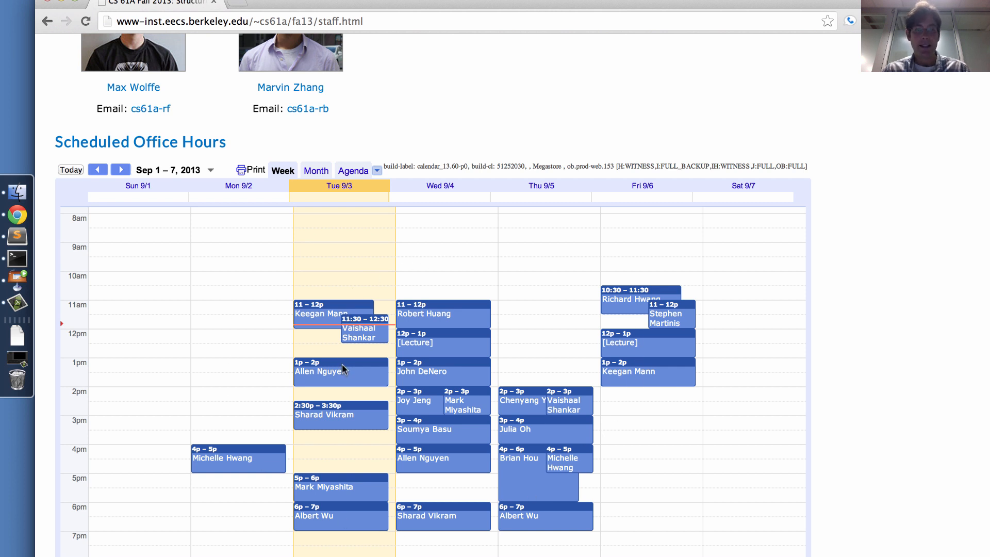
{"action": "mouse_move", "coordinate": [473, 369]}
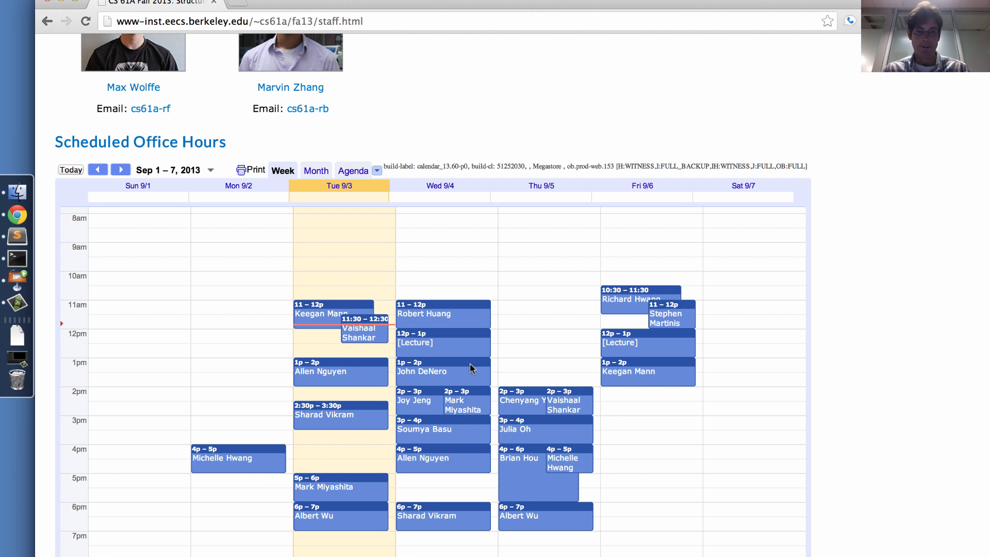
{"action": "left_click", "coordinate": [421, 372]}
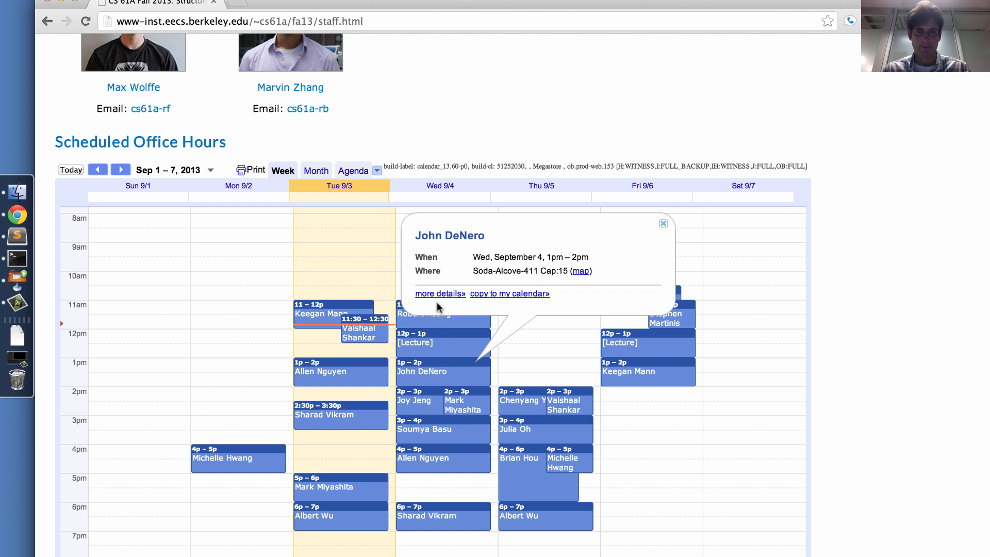
{"action": "double_click", "coordinate": [483, 272]}
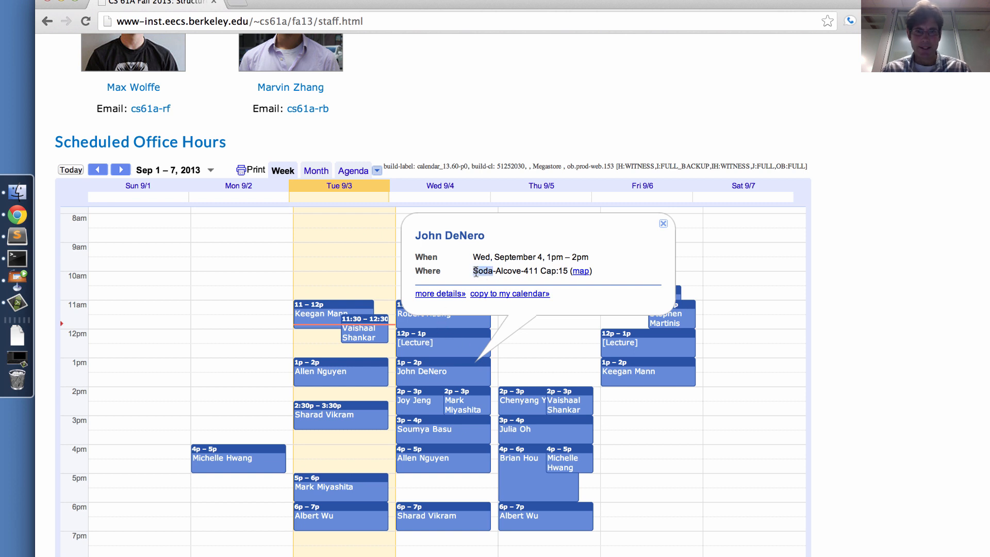
{"action": "double_click", "coordinate": [505, 272]}
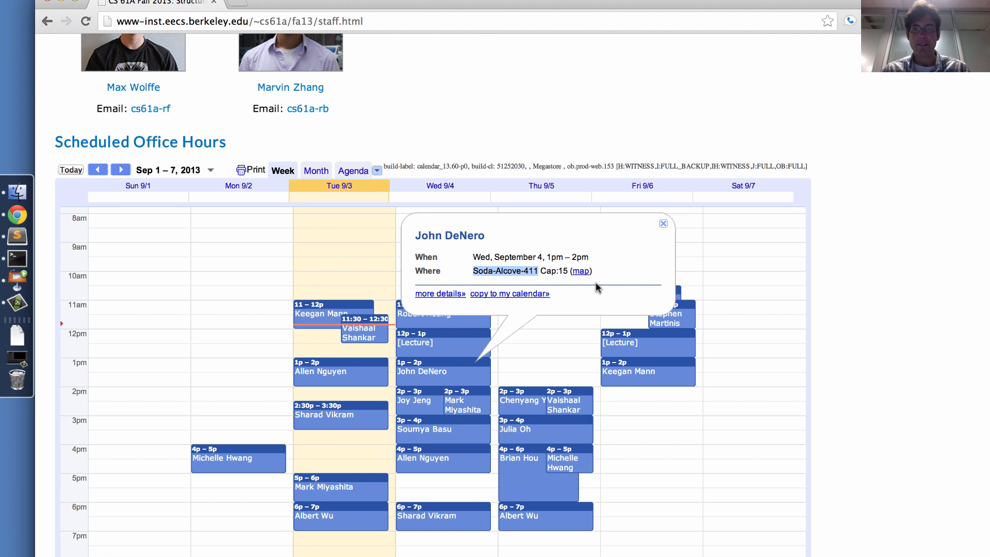
{"action": "mouse_move", "coordinate": [604, 264]}
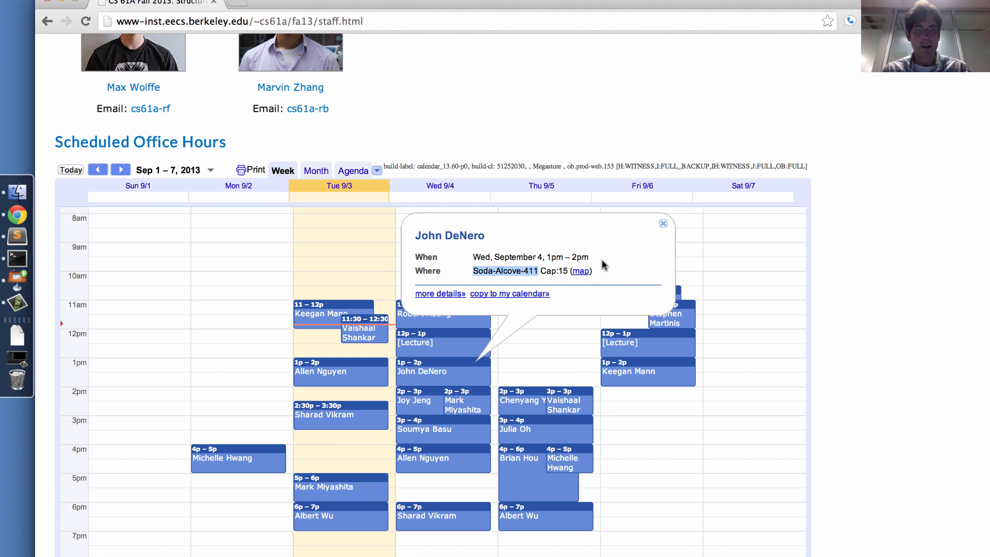
{"action": "mouse_move", "coordinate": [592, 262]}
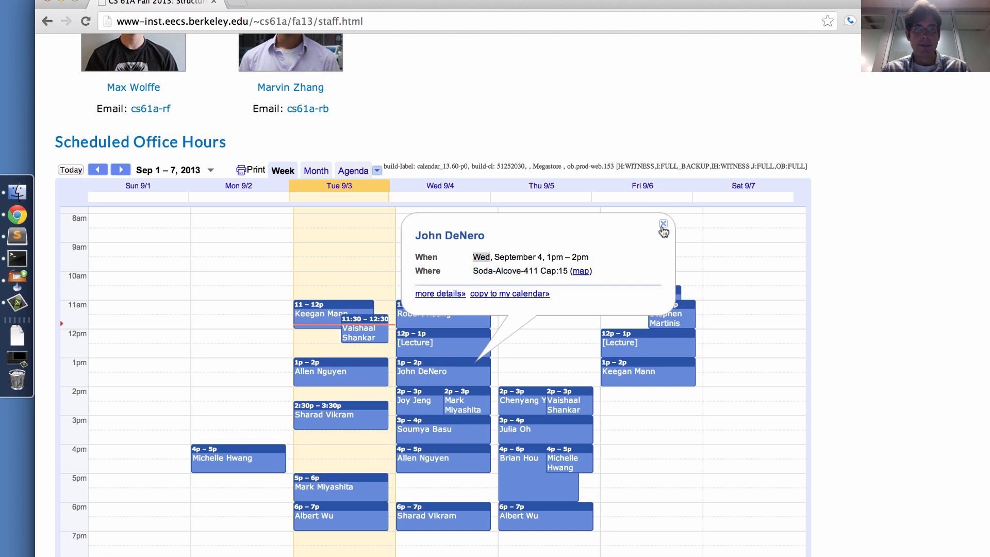
{"action": "left_click", "coordinate": [663, 224]}
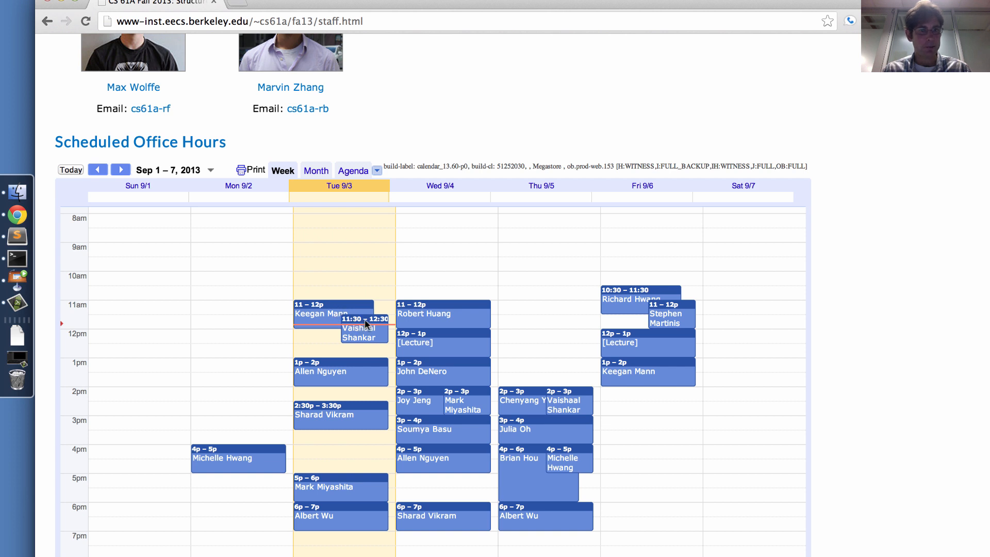
{"action": "left_click", "coordinate": [321, 313]}
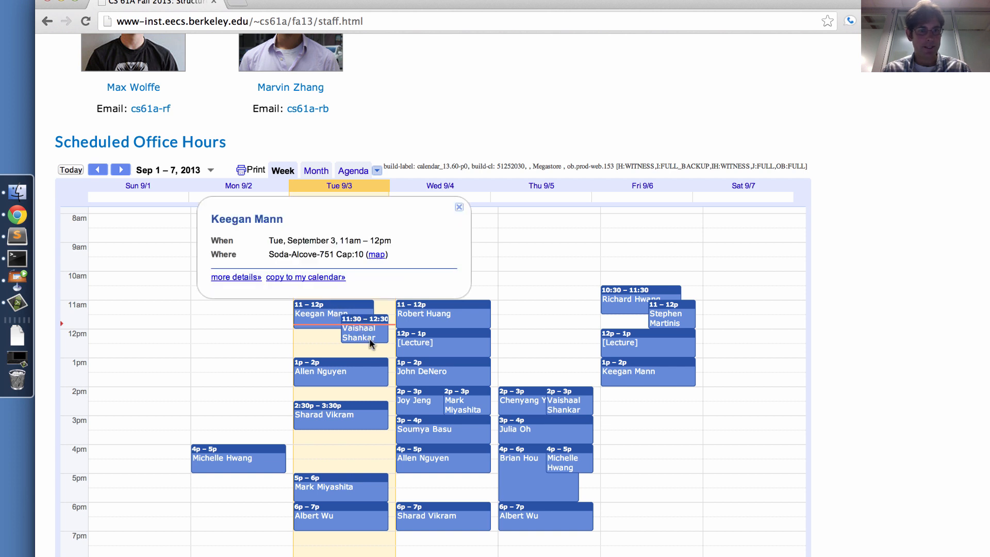
{"action": "left_click", "coordinate": [359, 334]}
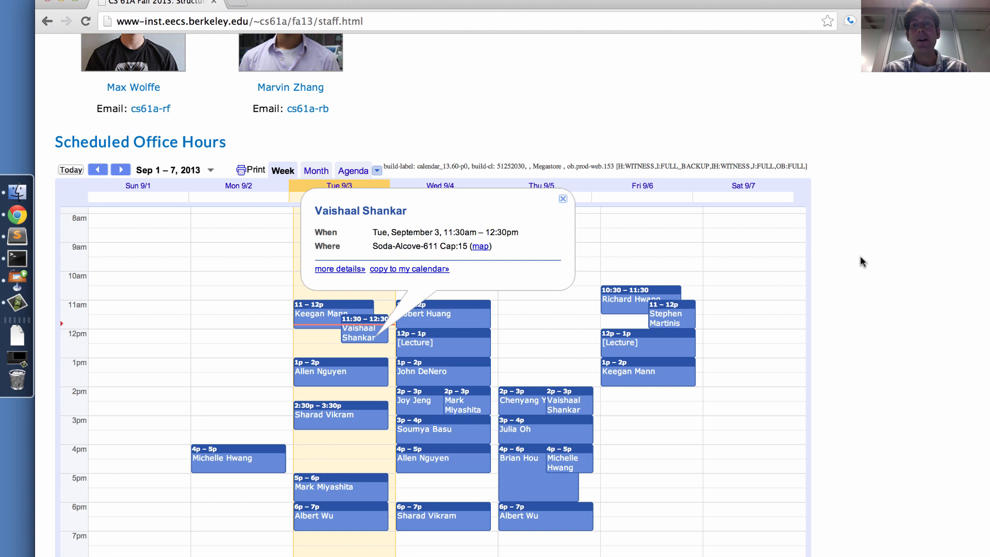
{"action": "left_click", "coordinate": [562, 199]}
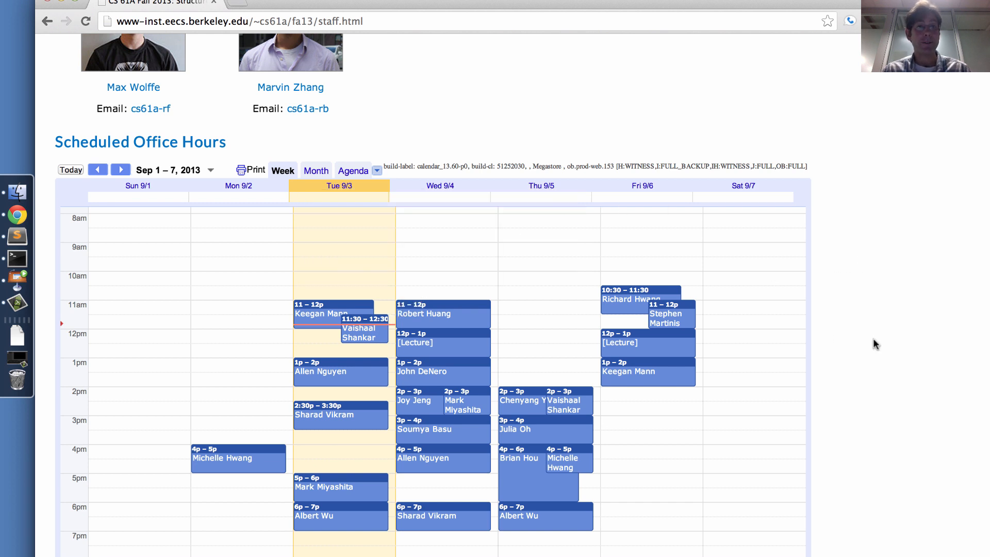